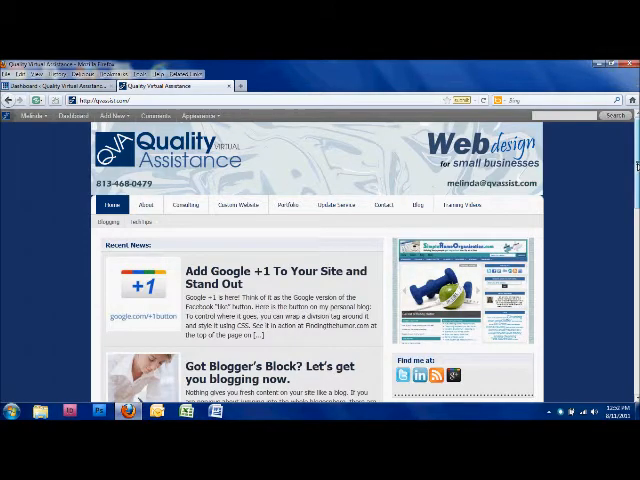
- Scroll down the Quality Virtual Assistance front page to review its content
scroll("down", 3)
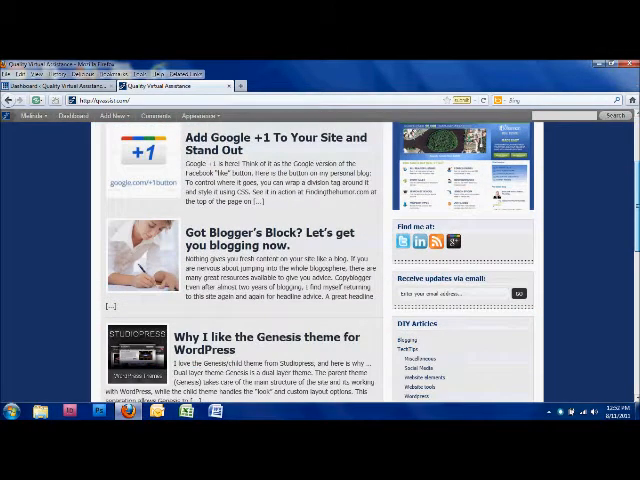
scroll("down", 3)
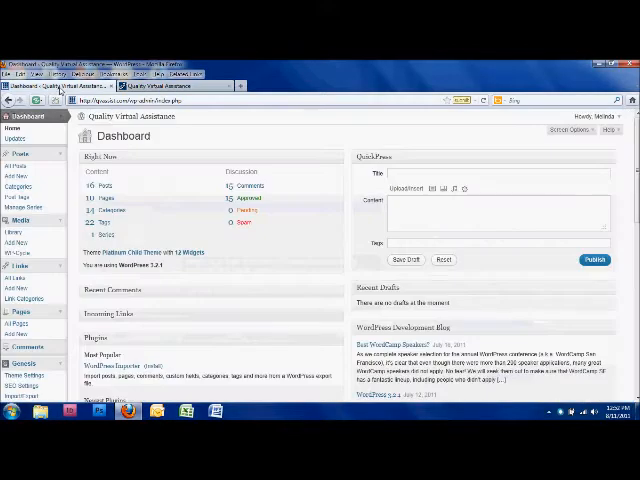
- Expand the Primary Sidebar area on the Widgets page and scroll through its assigned widgets
scroll("down", 3)
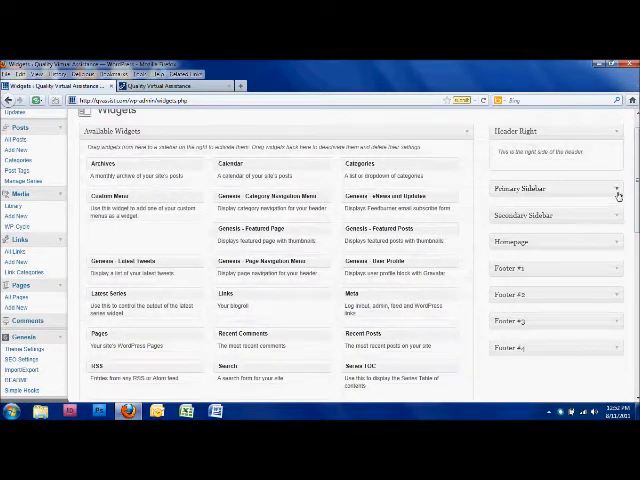
left_click(615, 189)
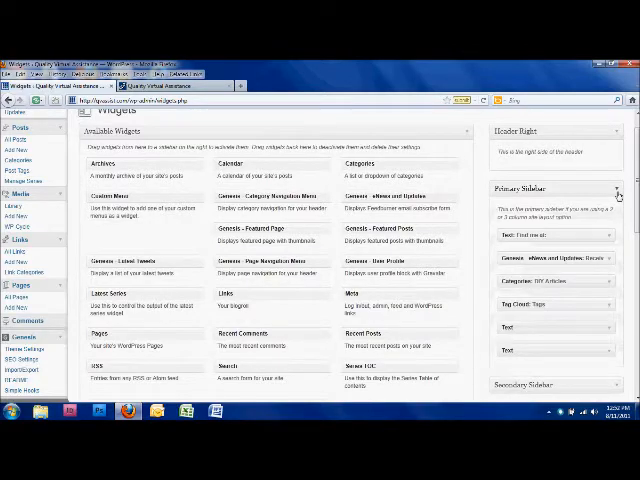
scroll("down", 3)
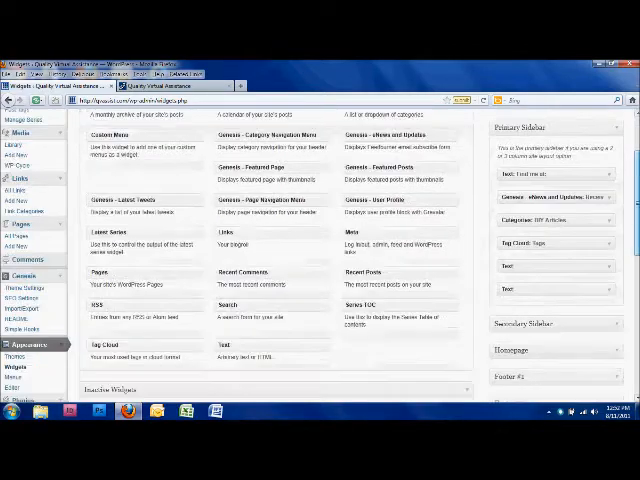
scroll("down", 3)
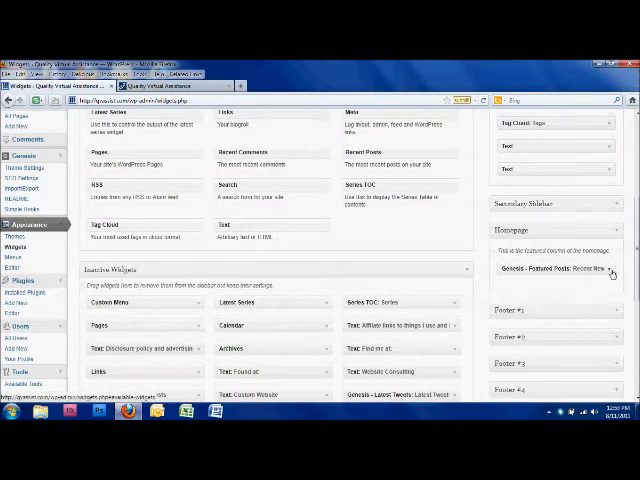
- Open the Homepage Genesis - Featured Posts widget and inspect its Content Type dropdown
left_click(610, 272)
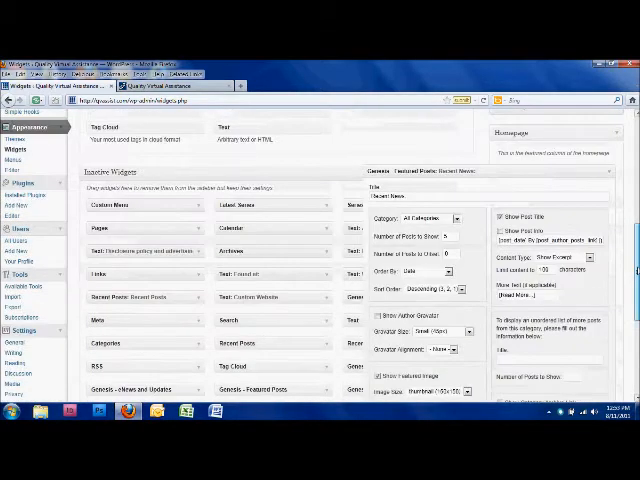
scroll("down", 3)
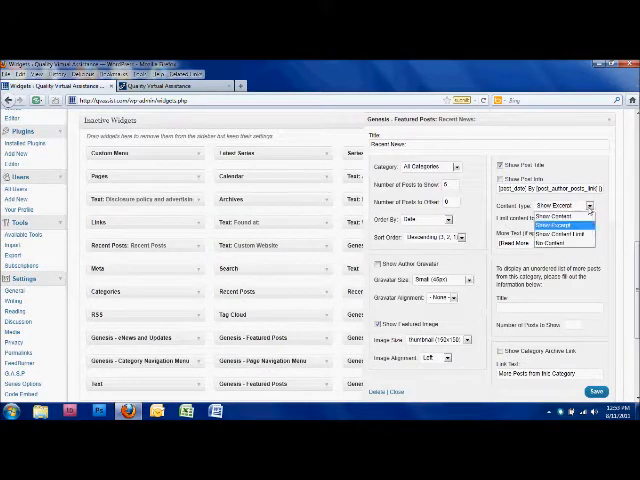
left_click(575, 207)
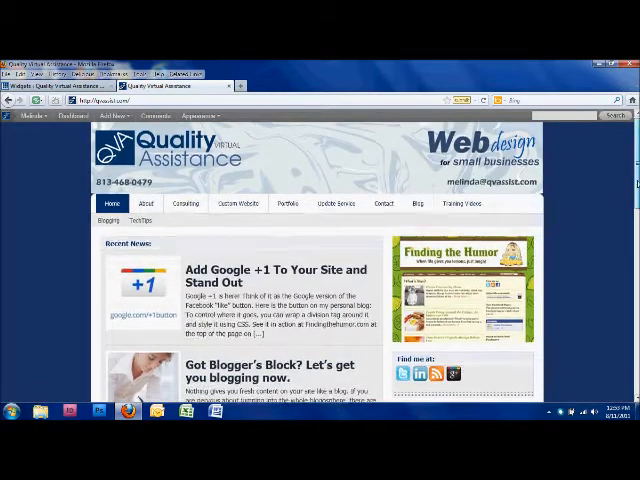
- Scroll the front page down past more Recent News posts to the sidebar items
scroll("down", 3)
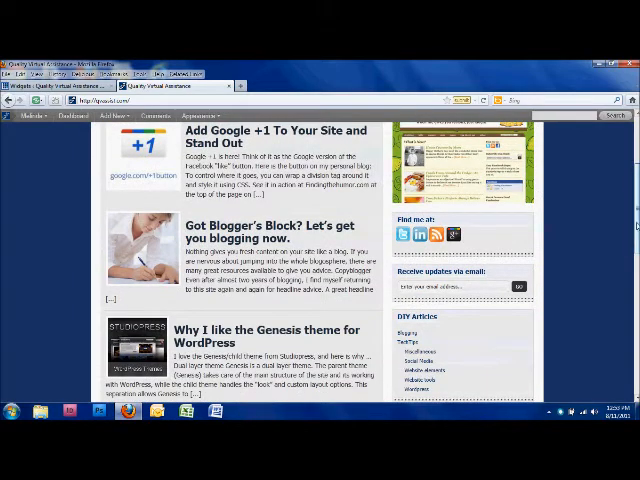
scroll("down", 3)
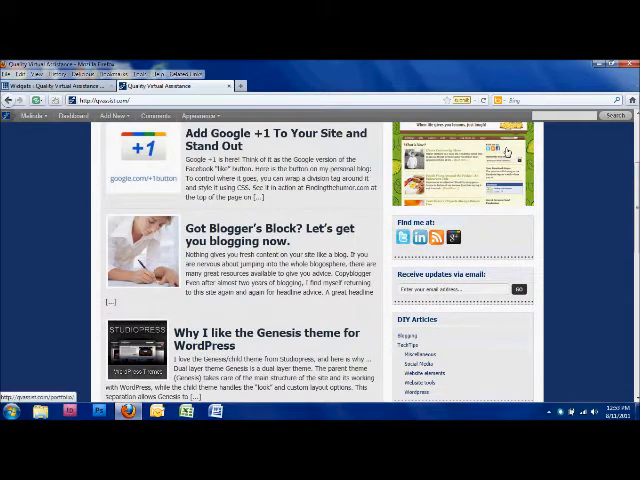
scroll("down", 3)
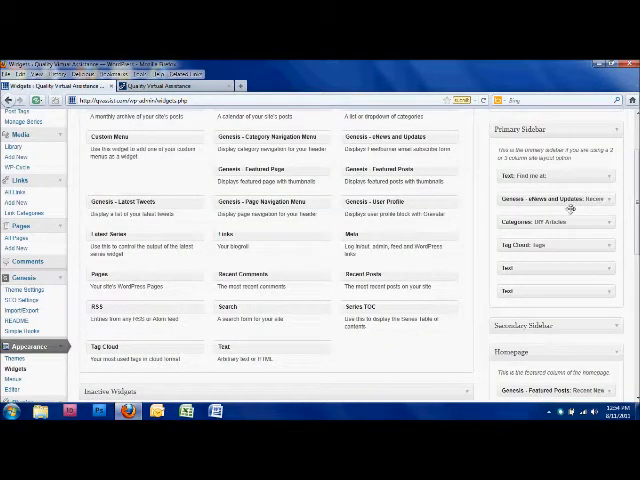
- Place a Text widget in the Primary Sidebar and title it 'New'
scroll("down", 3)
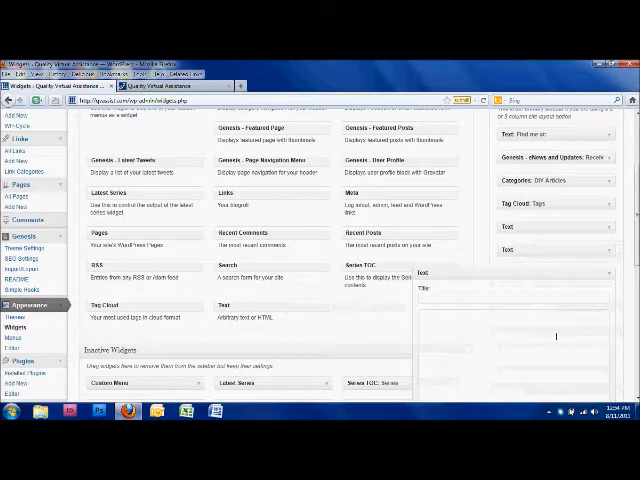
type("New")
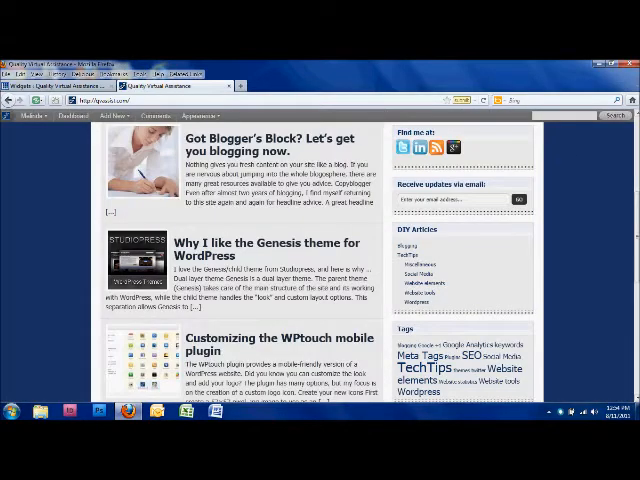
- Scroll the WP Super Cache settings down to the cache testing and deletion options
scroll("down", 3)
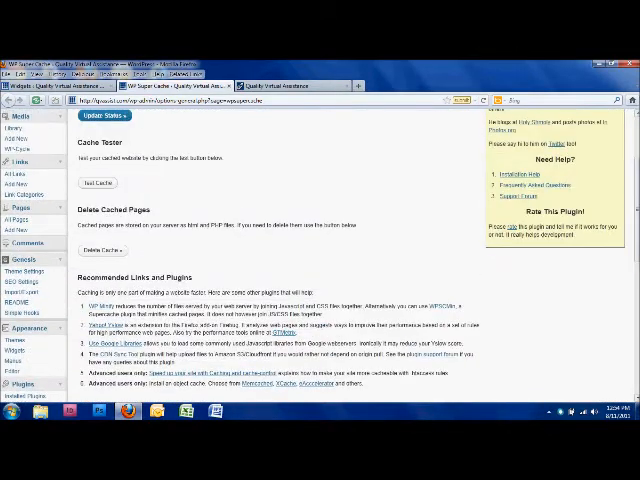
- Use Delete Cache under Delete Cached Pages, then go back to the Widgets tab
left_click(101, 250)
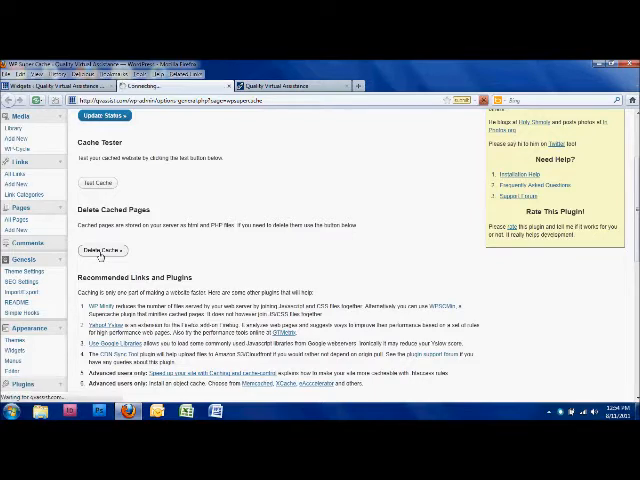
left_click(223, 156)
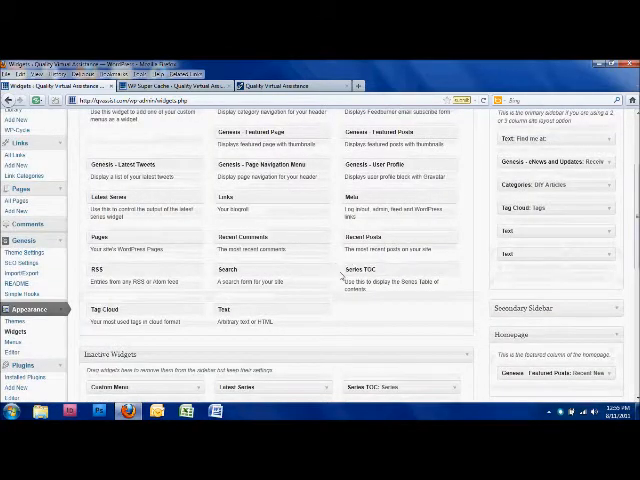
- Scroll down past the Inactive Widgets list to expand Footer #1's Text widget
scroll("down", 3)
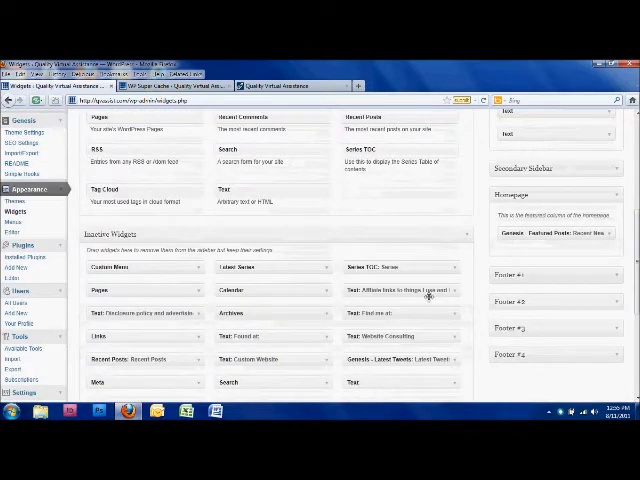
mouse_move(380, 311)
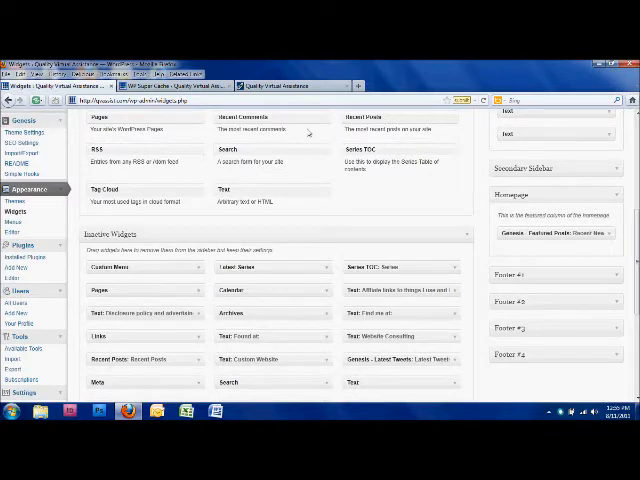
scroll("down", 3)
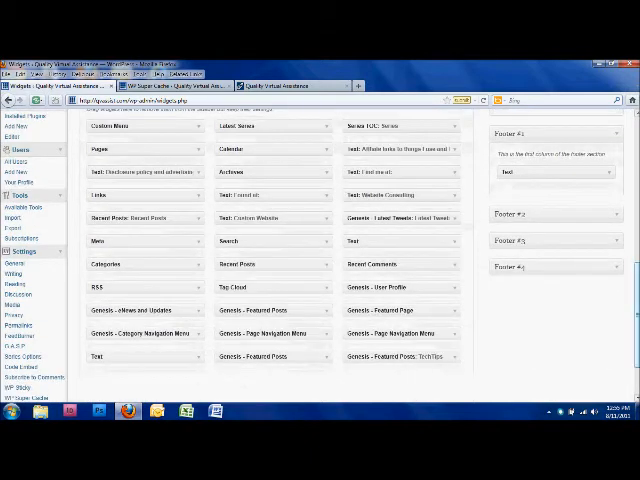
- Expand Footer #4 to reveal its Contact Me Text widget and scroll the footer areas
scroll("down", 3)
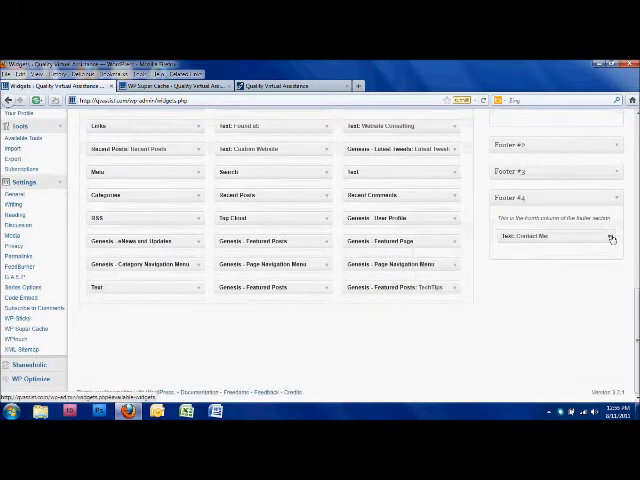
left_click(555, 235)
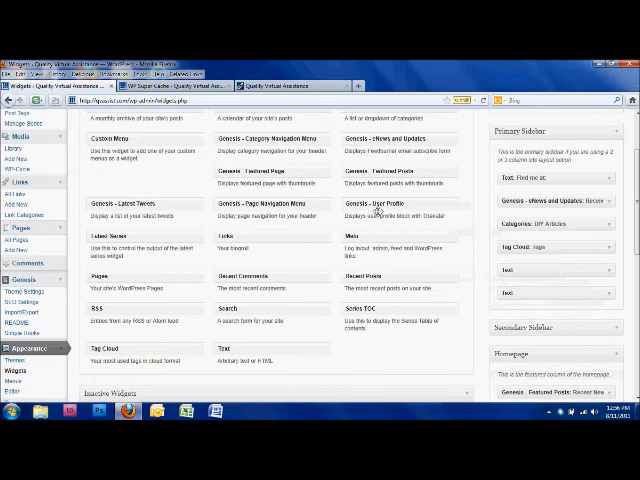
scroll("down", 3)
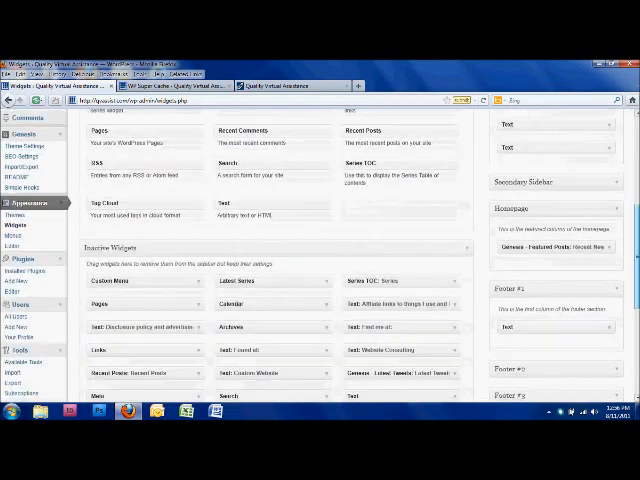
scroll("down", 3)
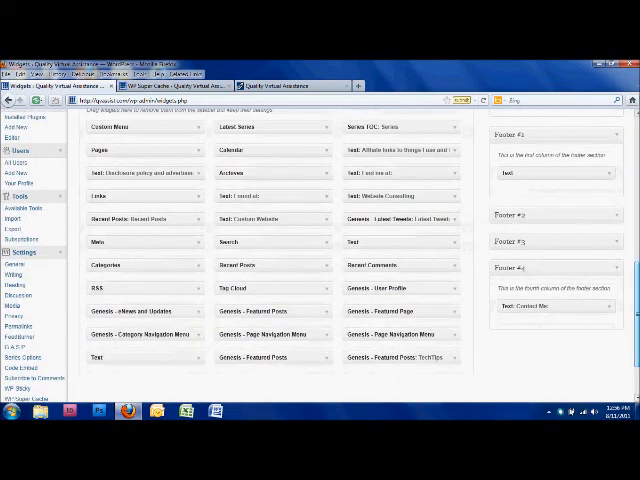
scroll("down", 3)
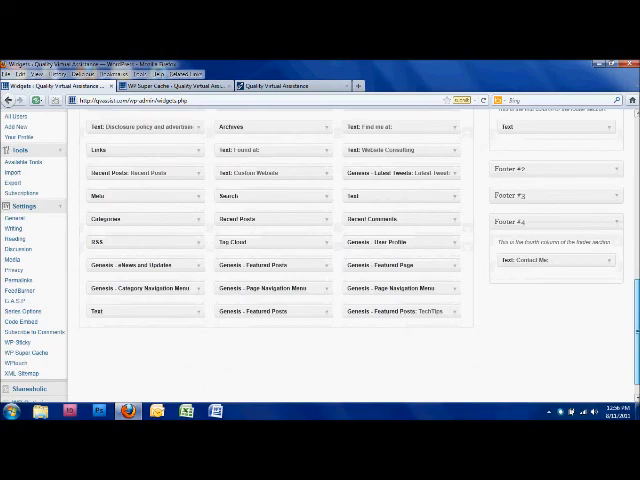